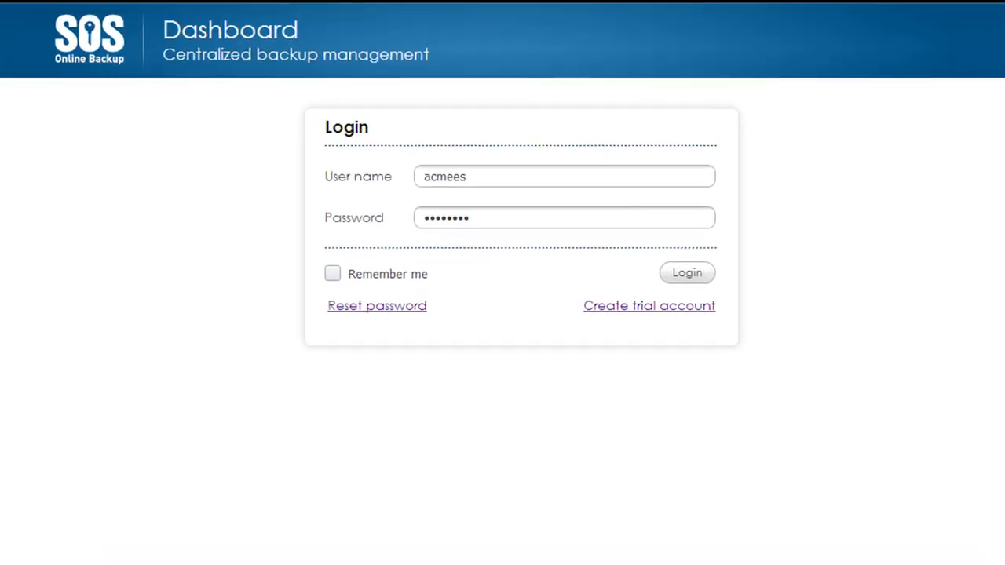
pyautogui.moveTo(687, 273)
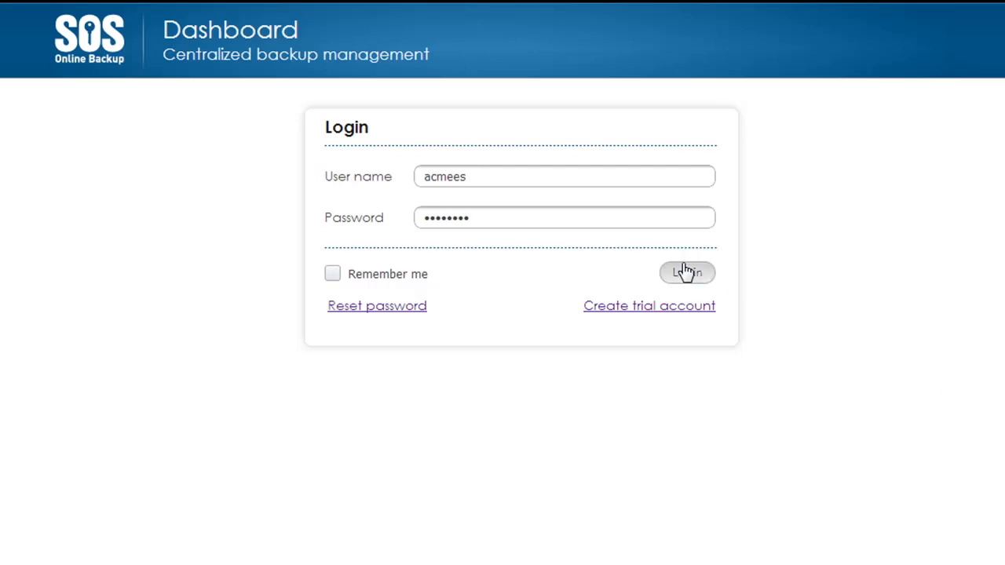
# Step: Sign in to the Partner Dashboard with the pre-filled credentials
pyautogui.click(686, 273)
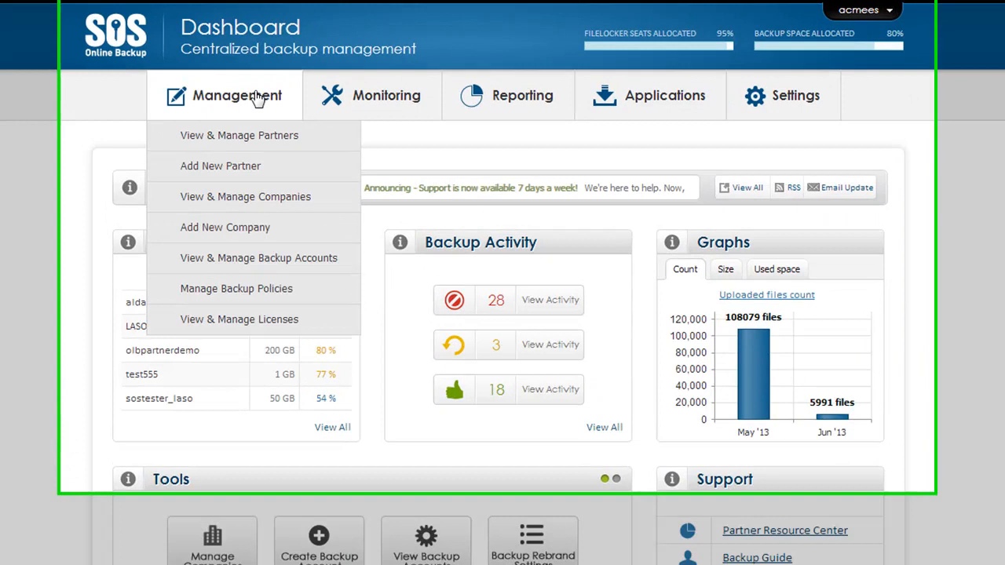
pyautogui.click(374, 108)
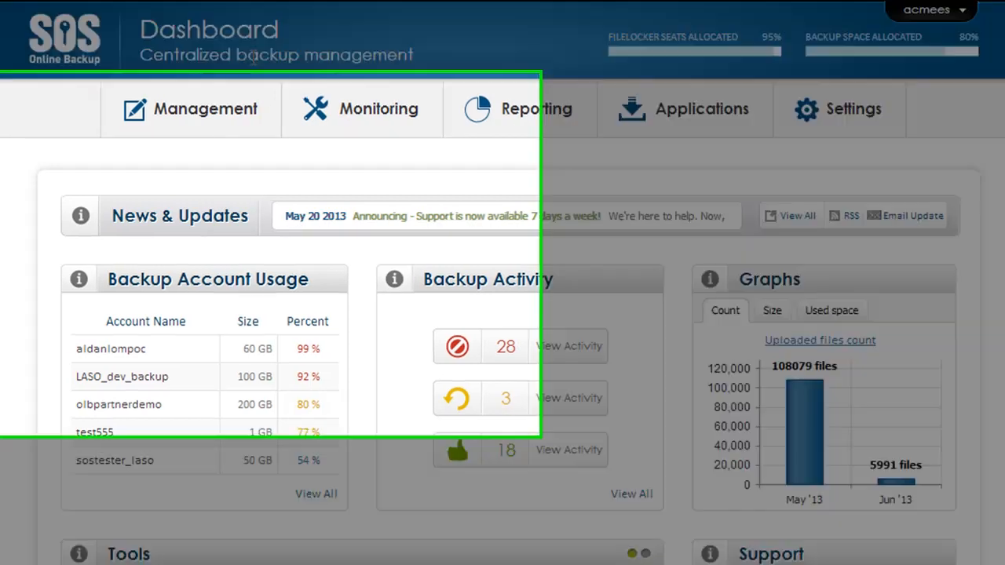
pyautogui.click(205, 108)
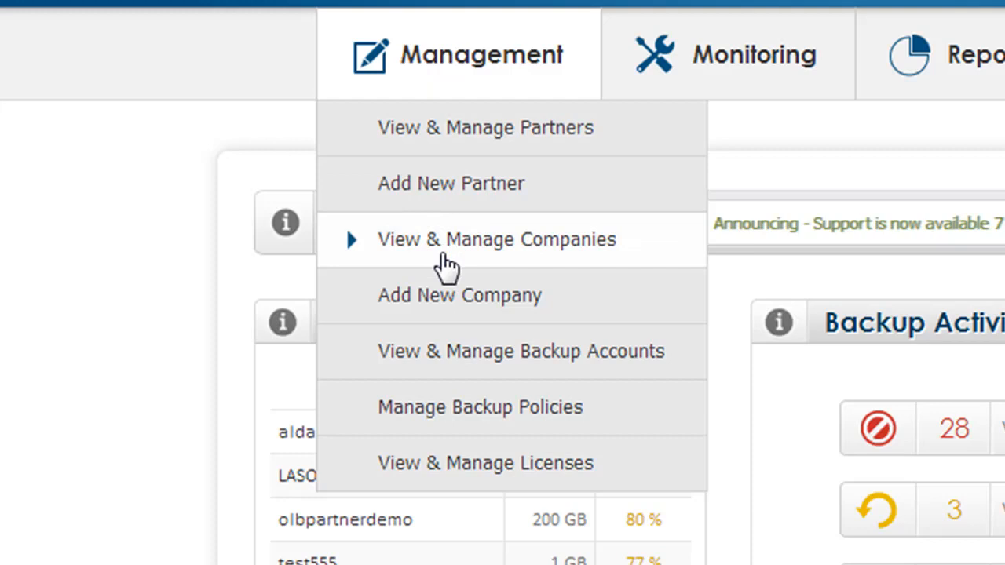
pyautogui.moveTo(451, 295)
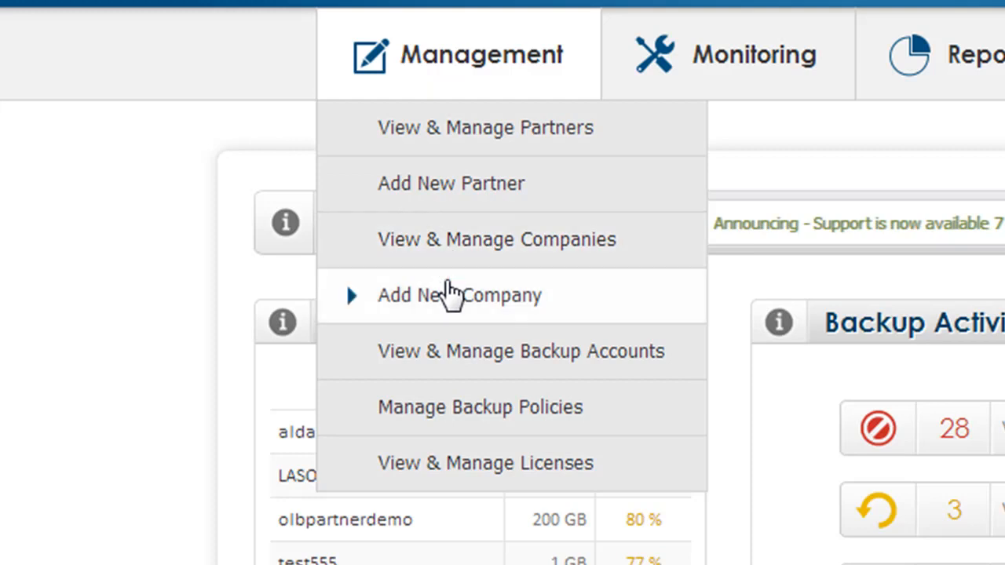
pyautogui.moveTo(462, 314)
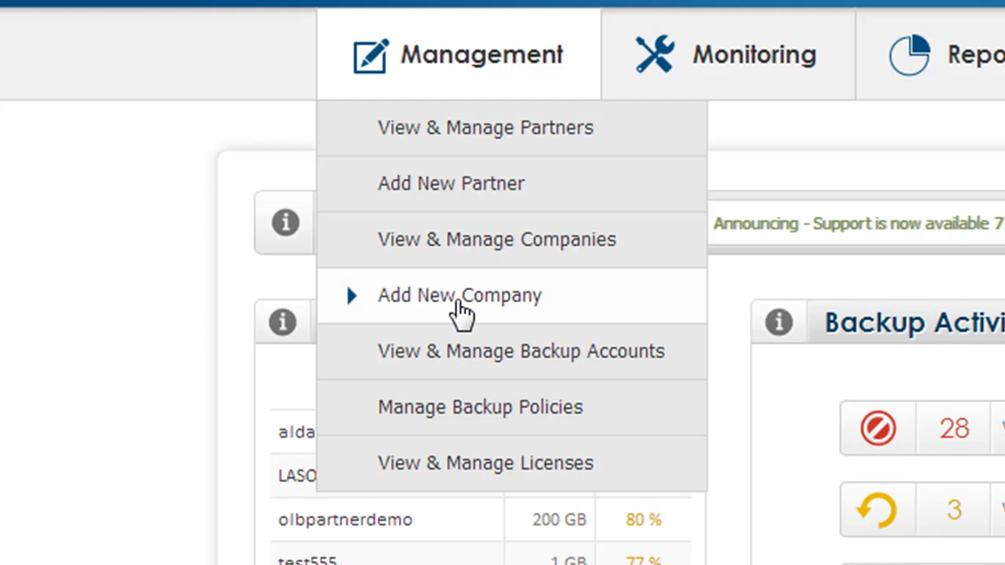
pyautogui.moveTo(467, 463)
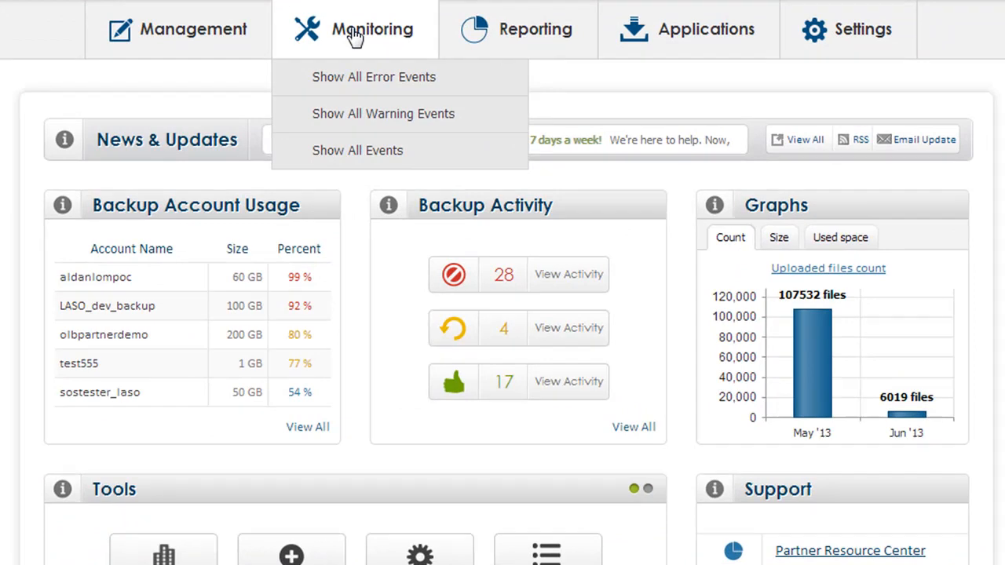
pyautogui.moveTo(383, 110)
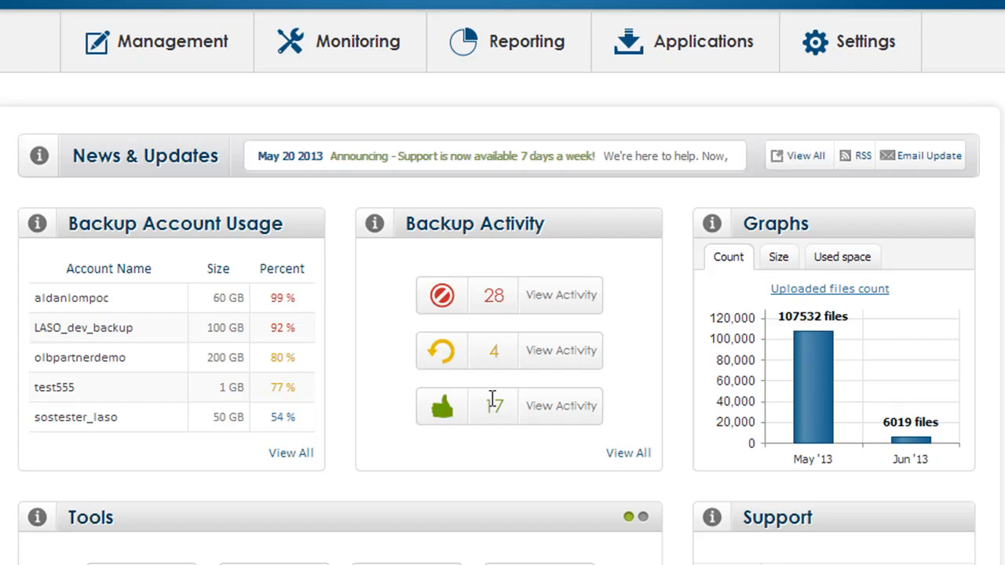
pyautogui.moveTo(526, 40)
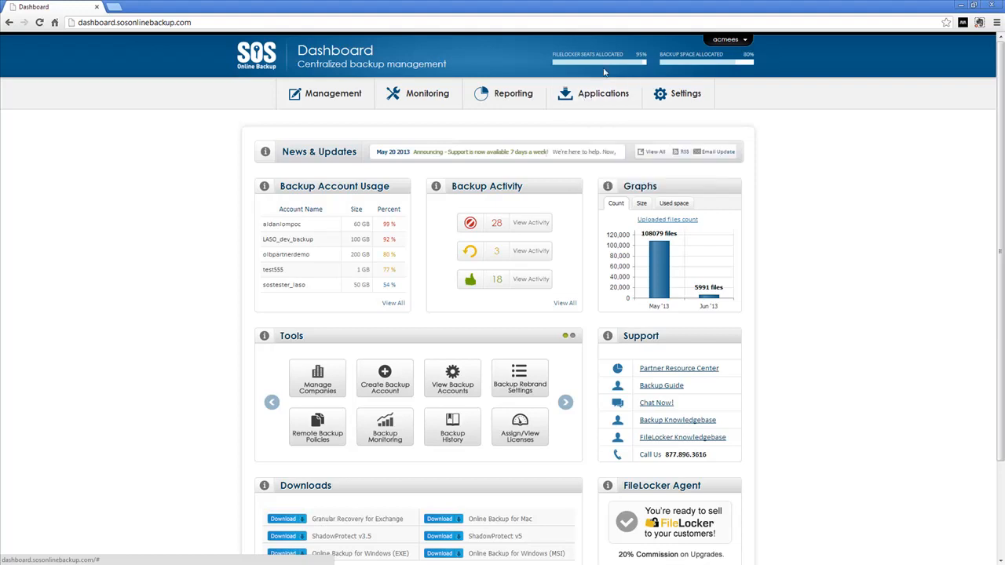
pyautogui.click(685, 93)
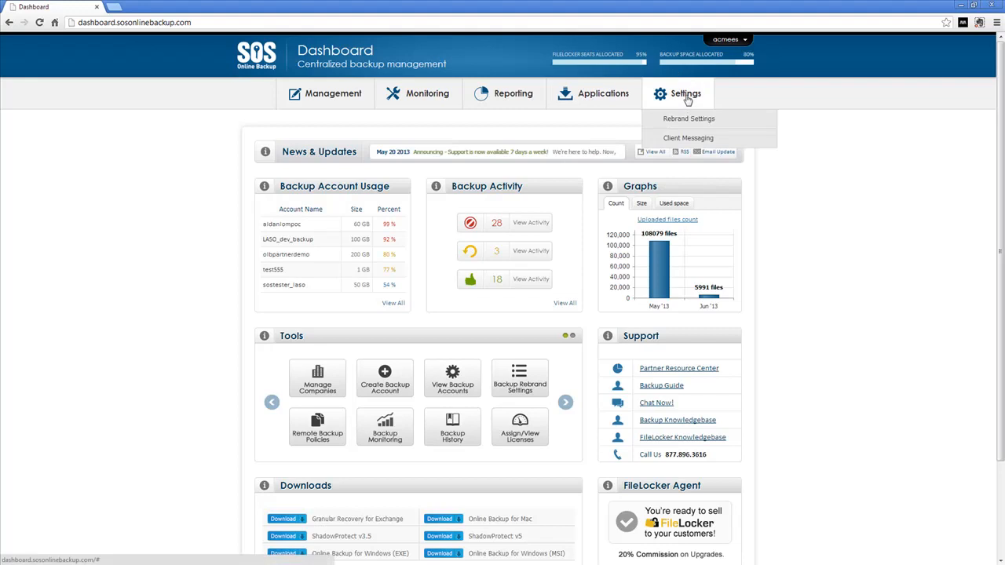
pyautogui.moveTo(688, 119)
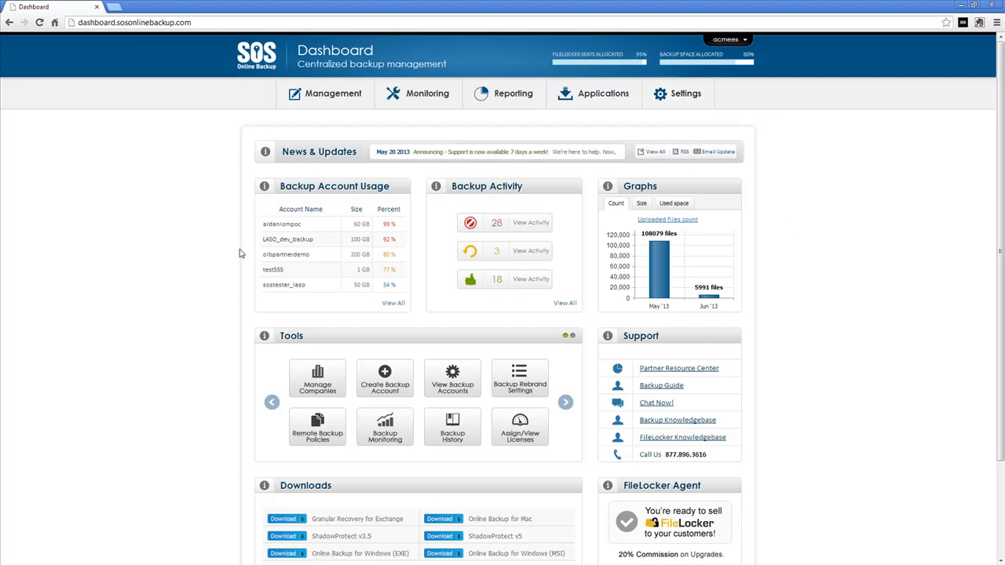
pyautogui.moveTo(622, 155)
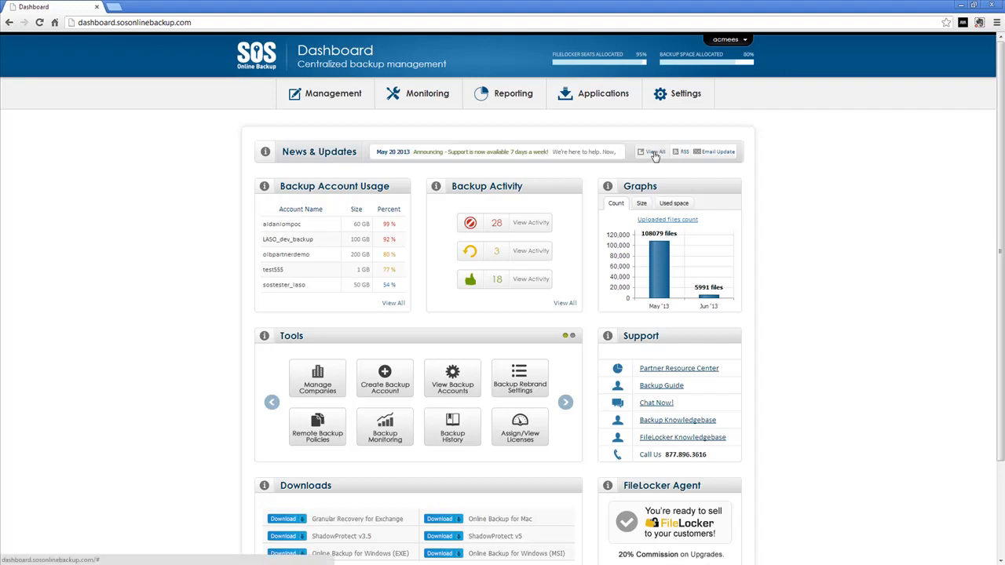
pyautogui.moveTo(710, 152)
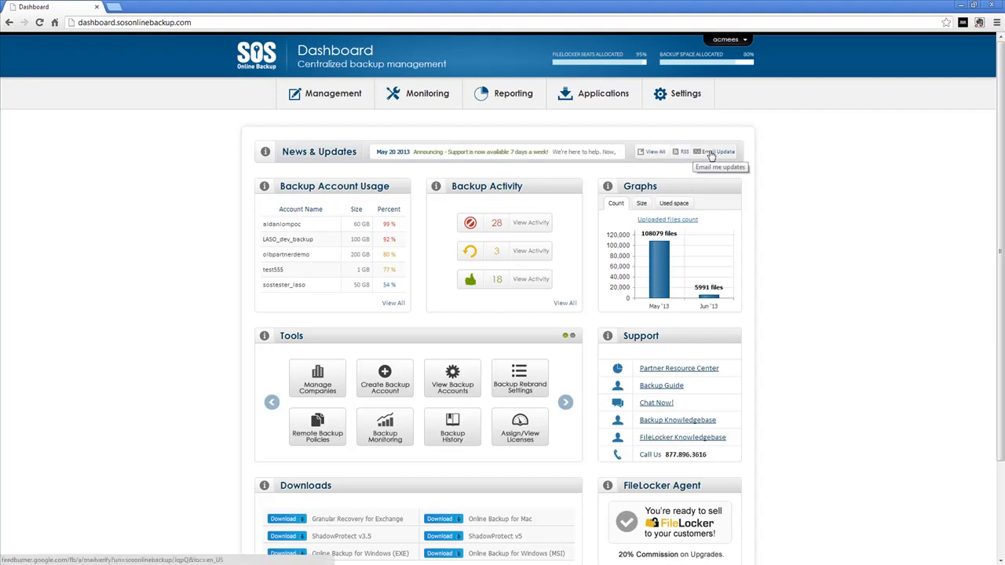
pyautogui.moveTo(284, 170)
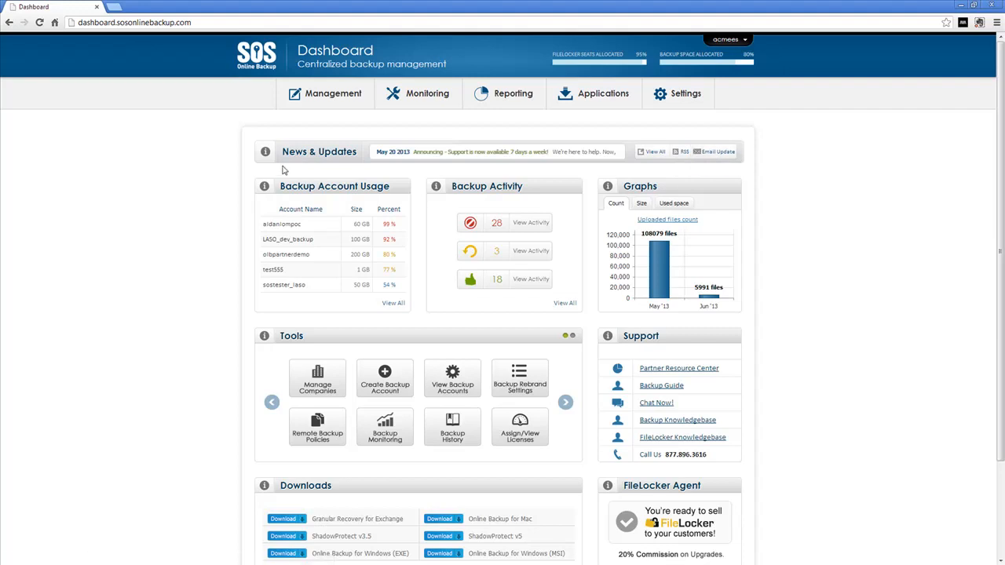
pyautogui.moveTo(775, 261)
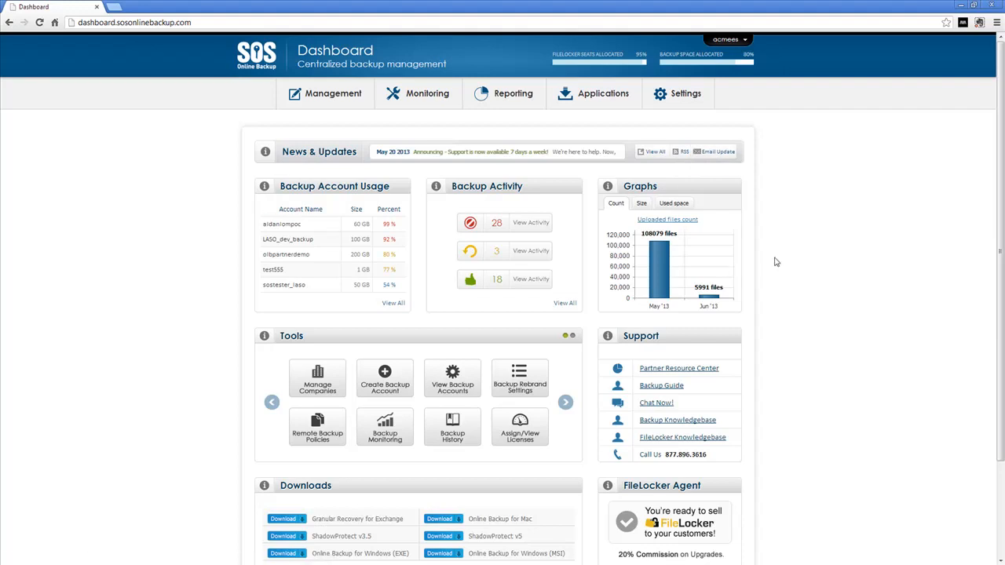
pyautogui.moveTo(259, 220)
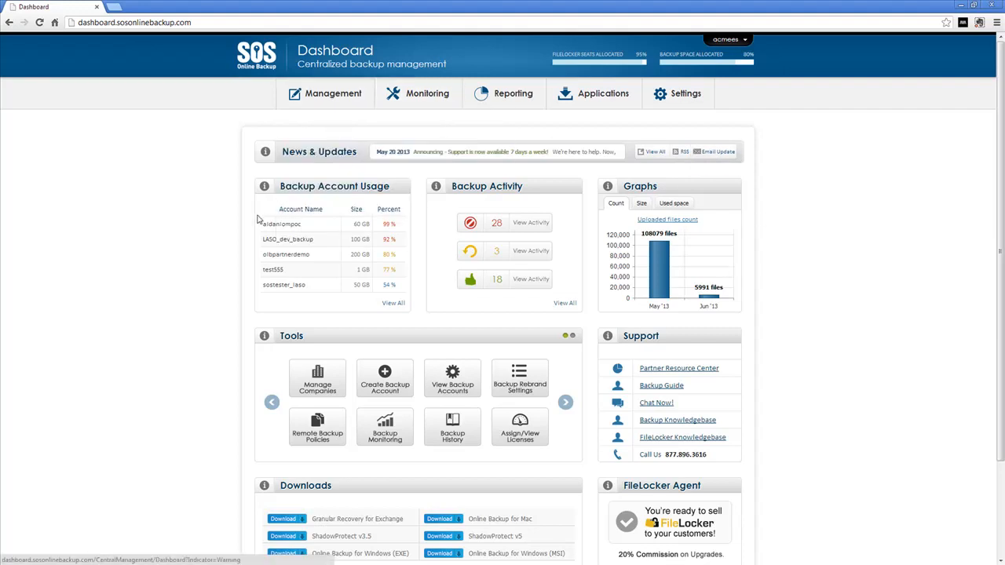
pyautogui.moveTo(238, 213)
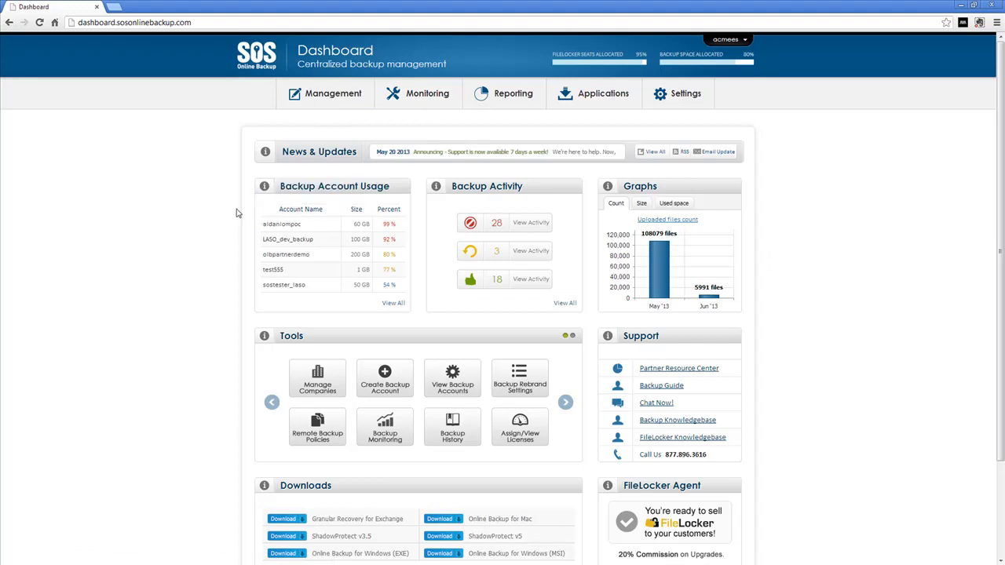
pyautogui.moveTo(243, 269)
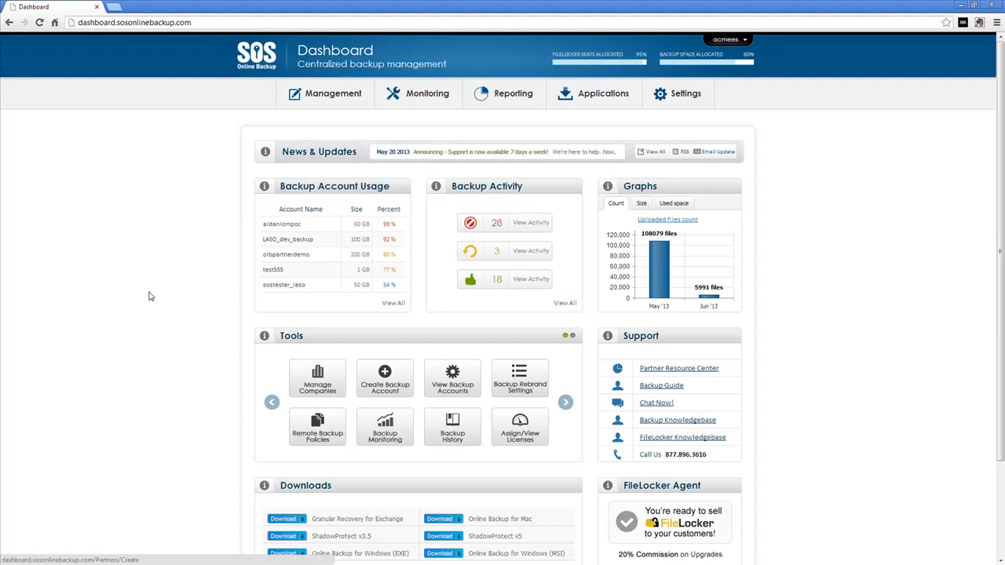
pyautogui.moveTo(451, 213)
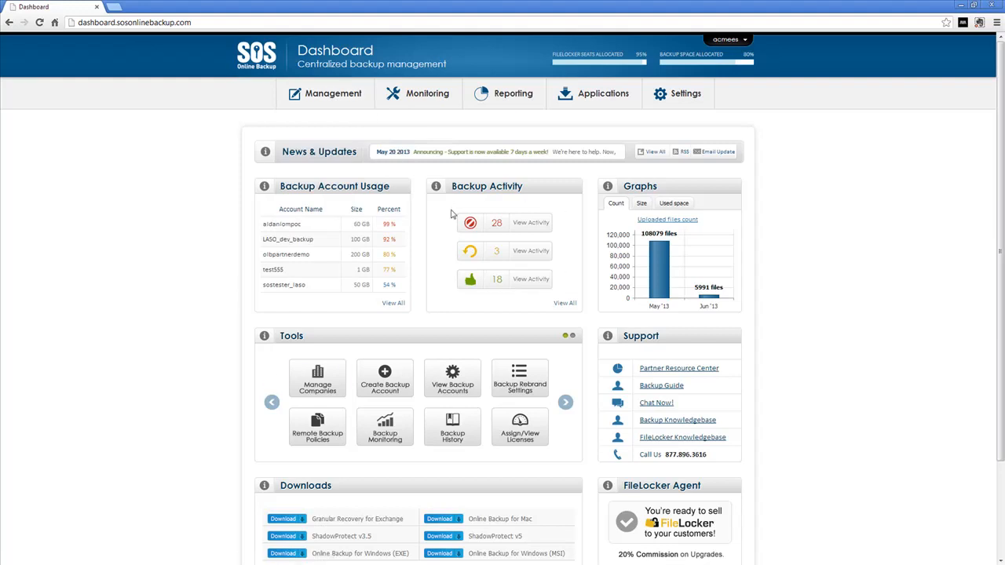
pyautogui.moveTo(488, 260)
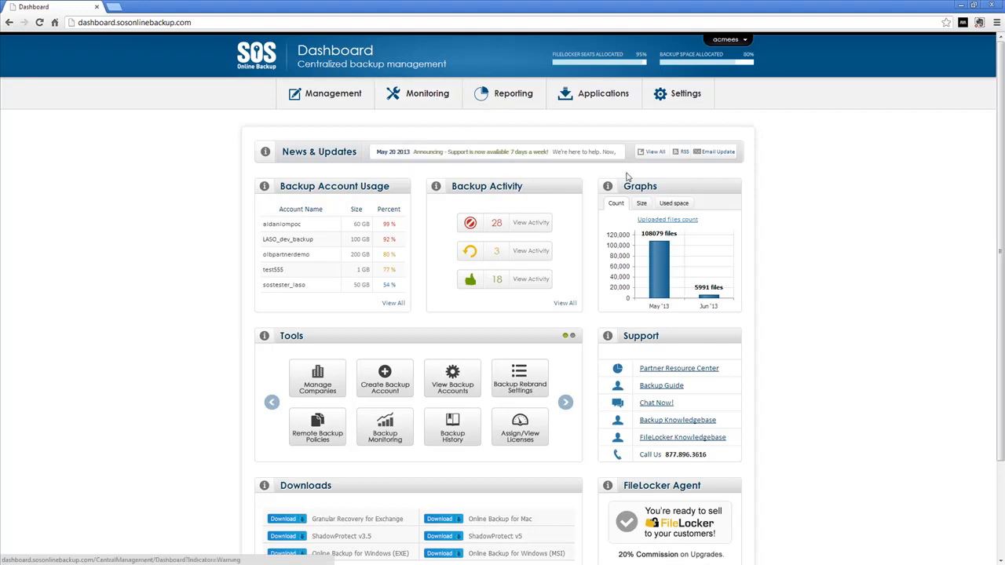
# Step: Switch the Graphs module from file sizes to the used-versus-free space pie chart (80% used)
pyautogui.click(673, 203)
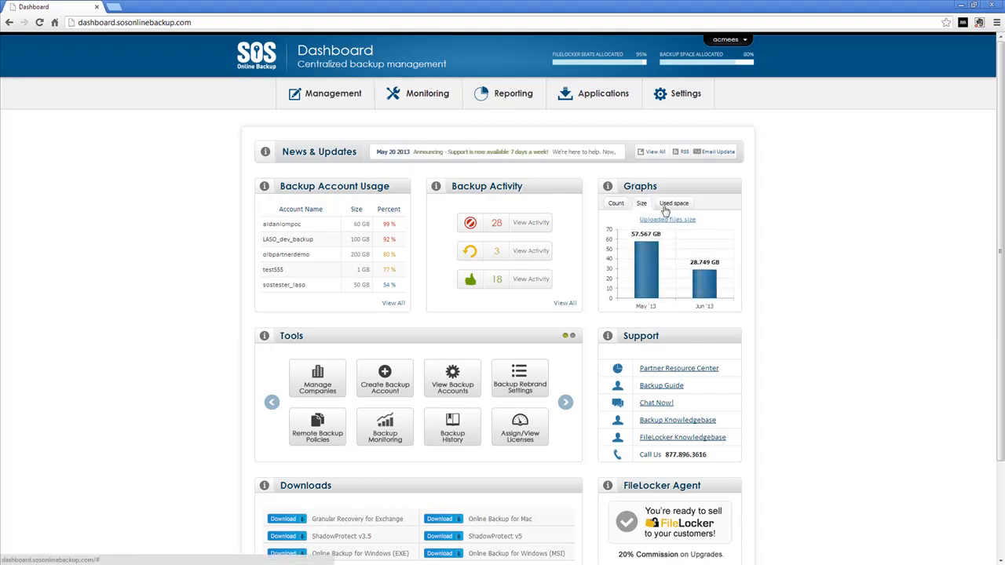
pyautogui.click(673, 204)
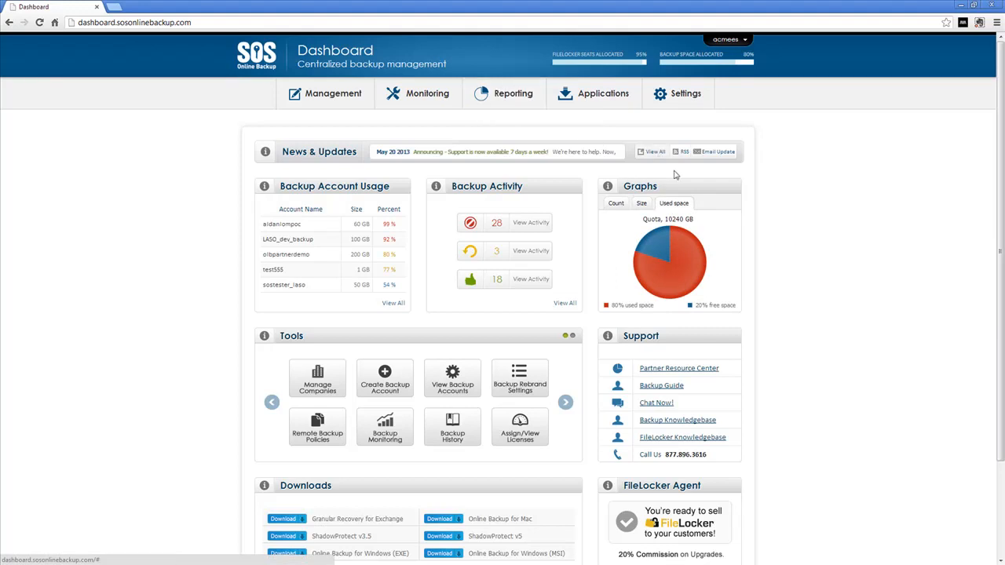
pyautogui.scroll(-3)
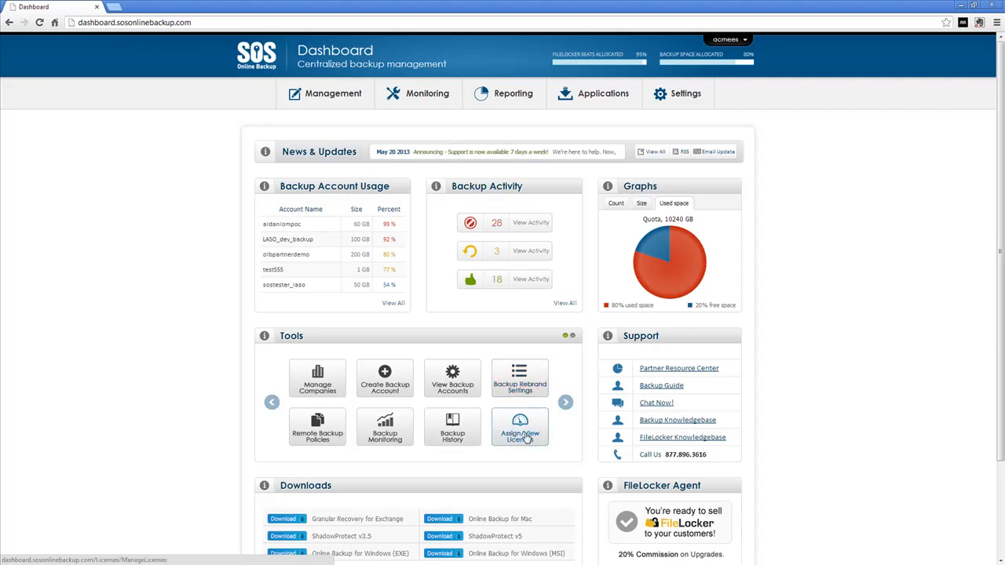
pyautogui.moveTo(740, 377)
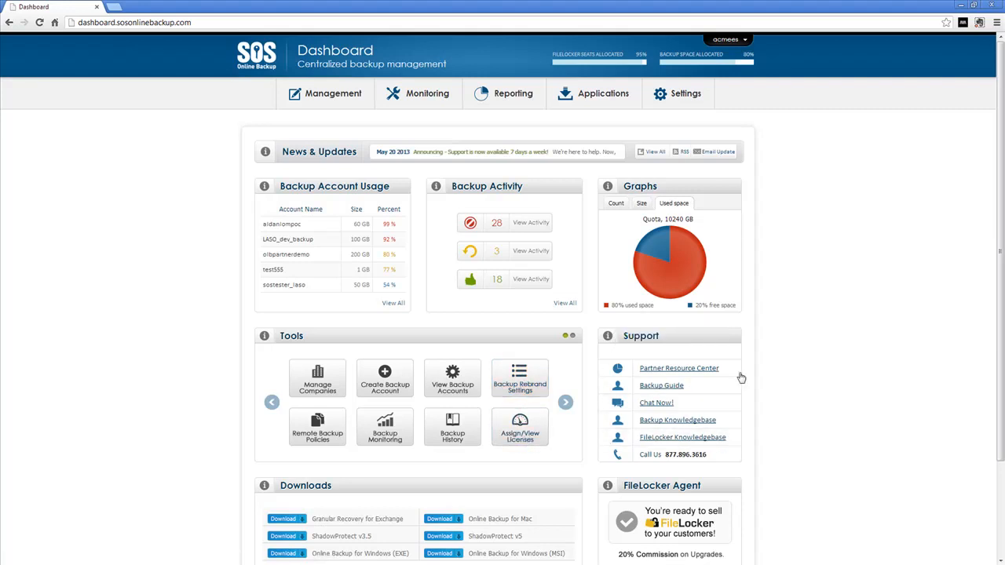
pyautogui.moveTo(661, 385)
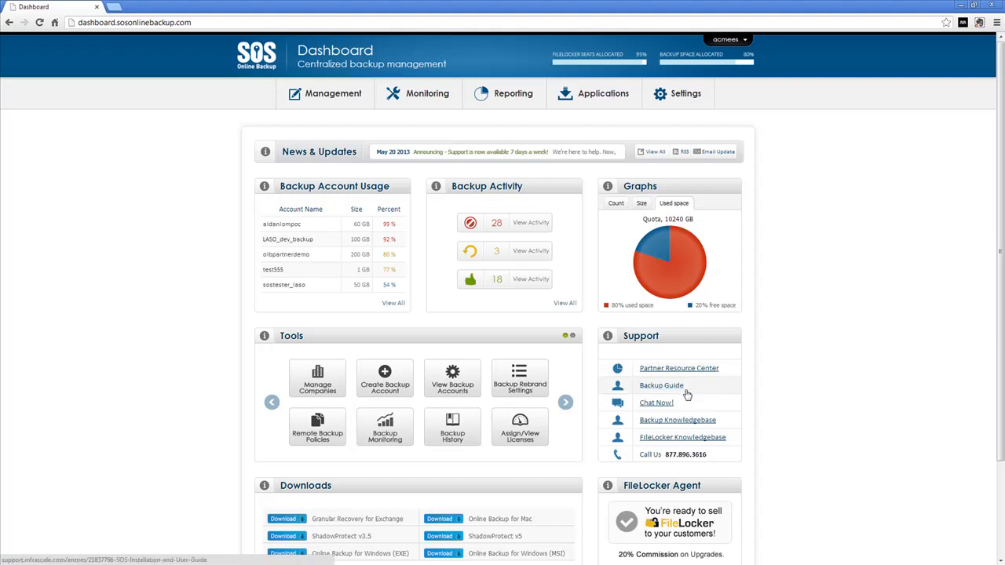
pyautogui.moveTo(656, 402)
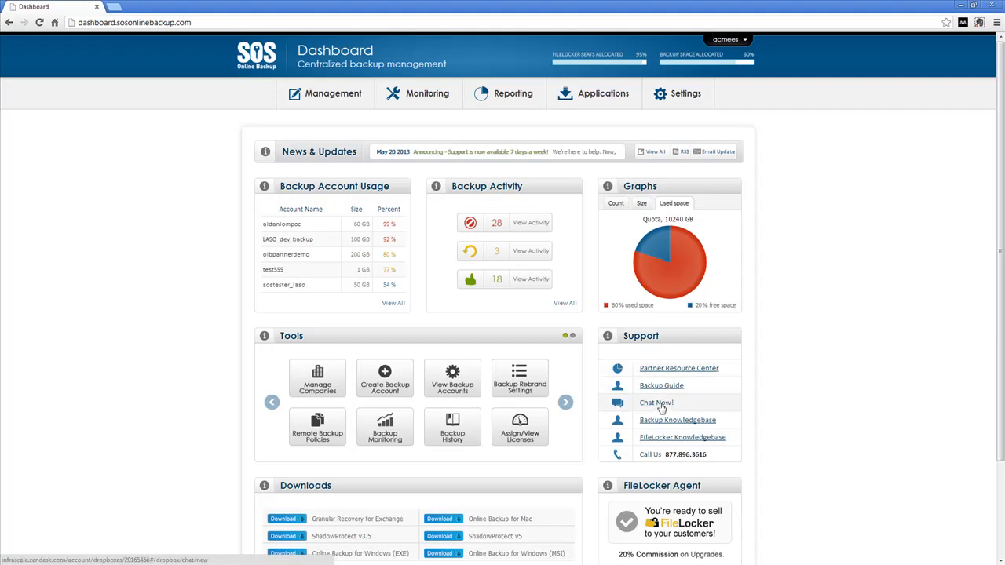
pyautogui.moveTo(686, 429)
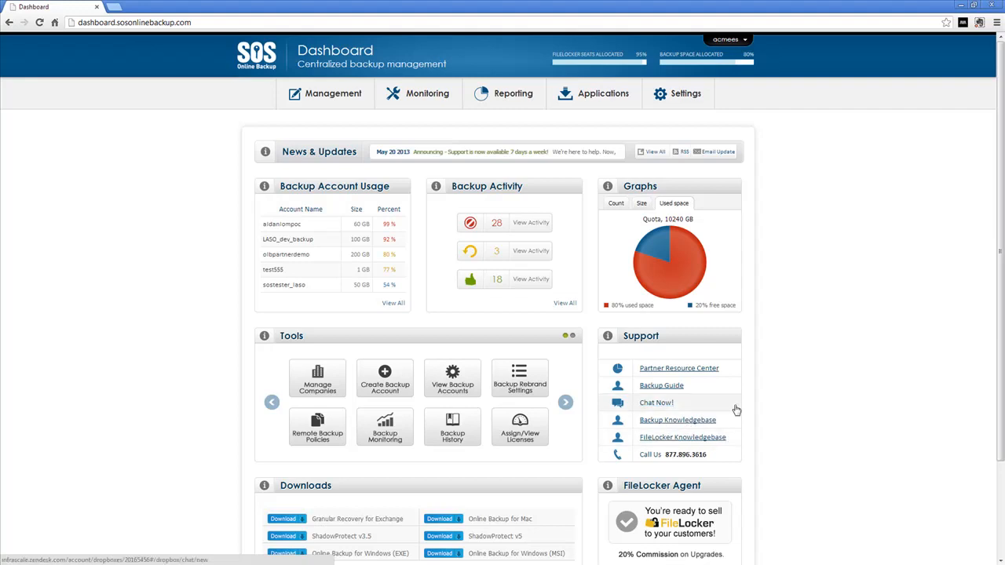
pyautogui.moveTo(680, 463)
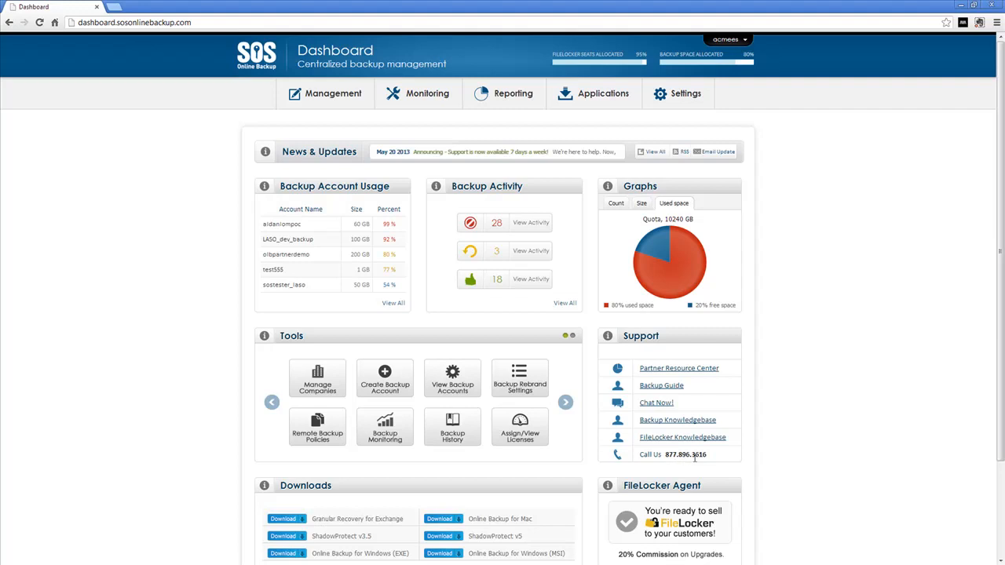
pyautogui.moveTo(664, 403)
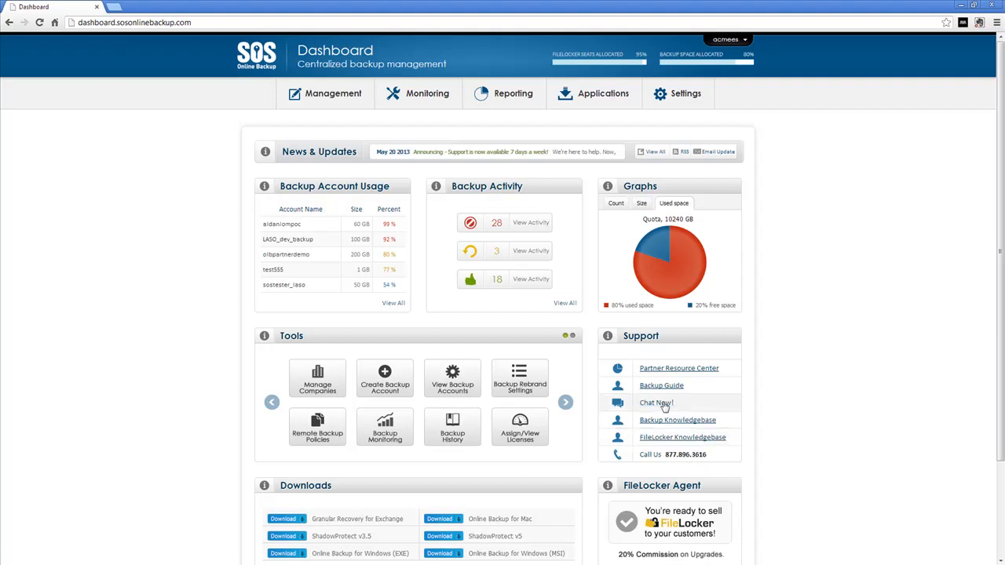
pyautogui.moveTo(758, 416)
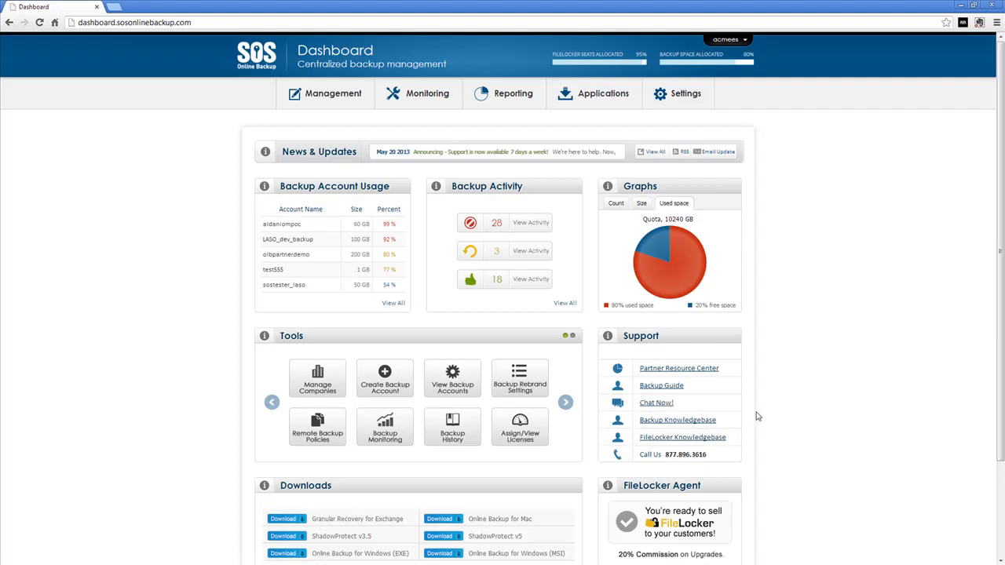